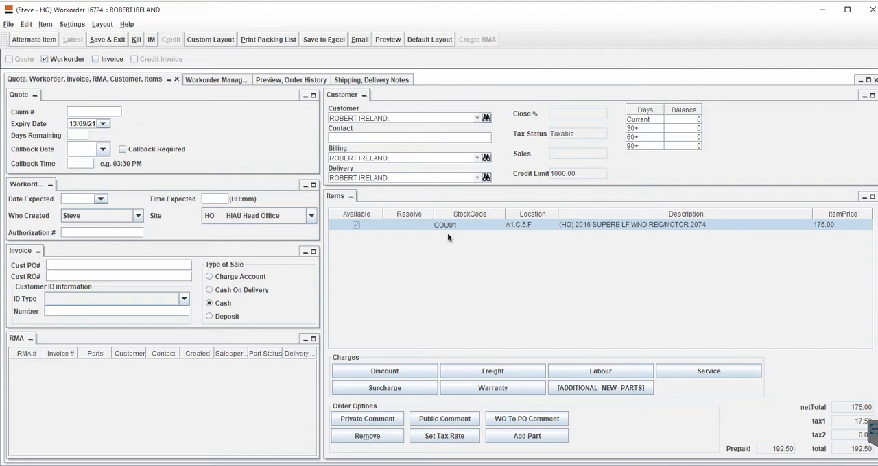
pyautogui.moveTo(431, 256)
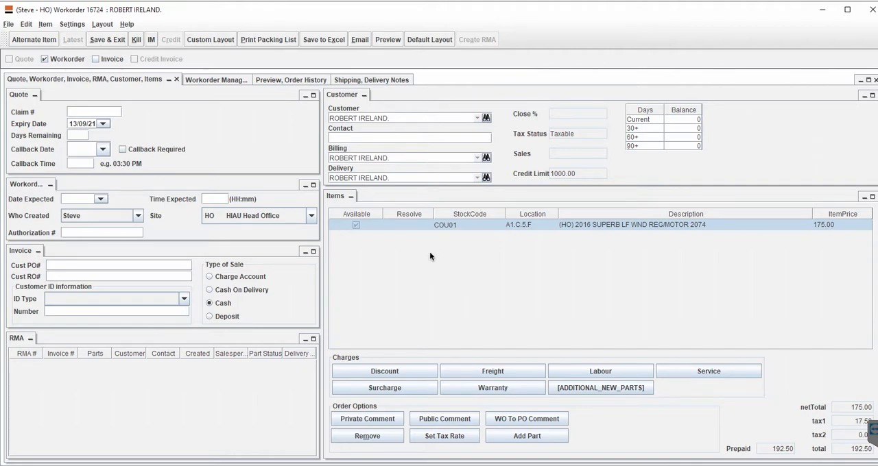
pyautogui.moveTo(418, 209)
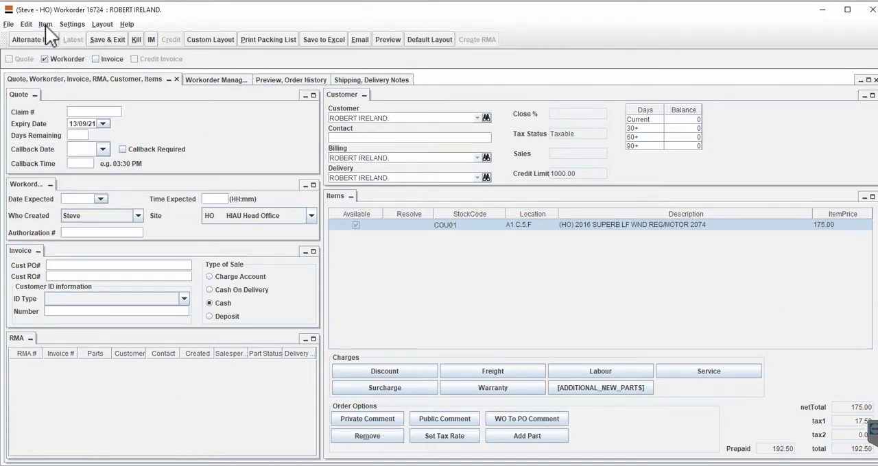
# - Run Search for Replacement Parts on the 2016 Superb LF regulator motor line of workorder 16724
pyautogui.click(45, 25)
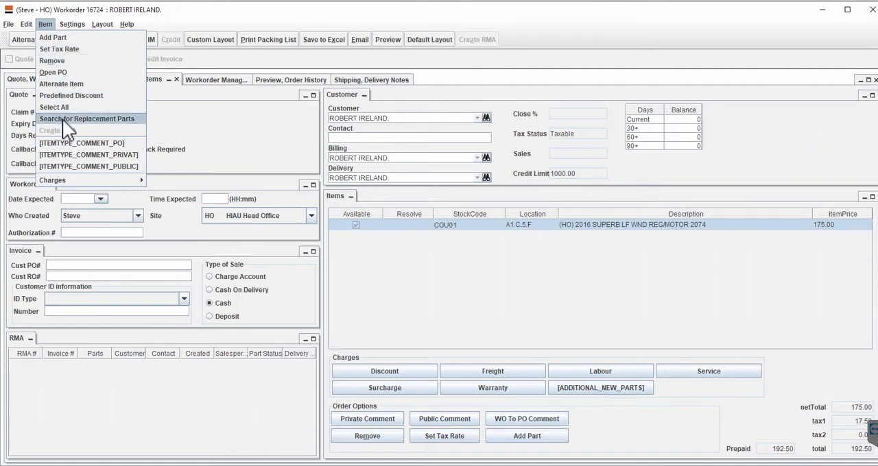
pyautogui.click(88, 118)
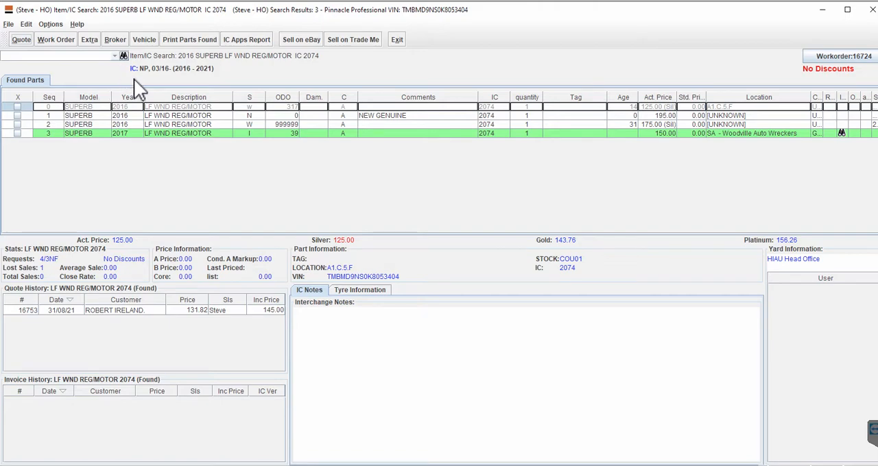
pyautogui.moveTo(259, 130)
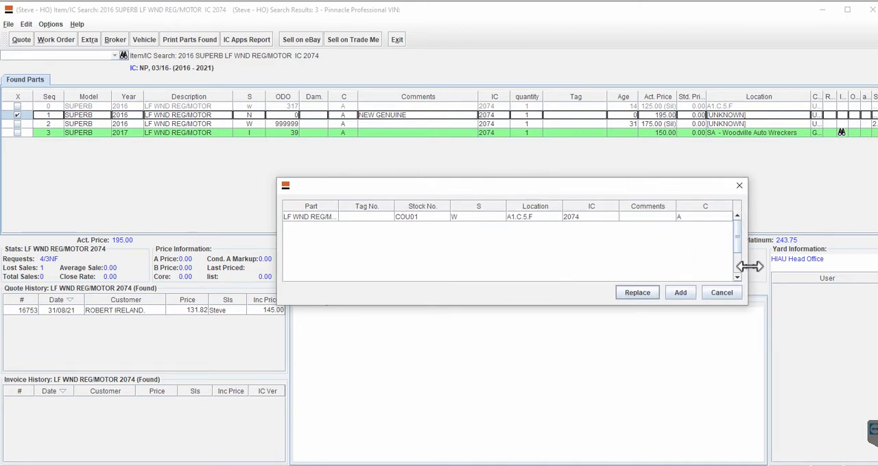
pyautogui.moveTo(428, 226)
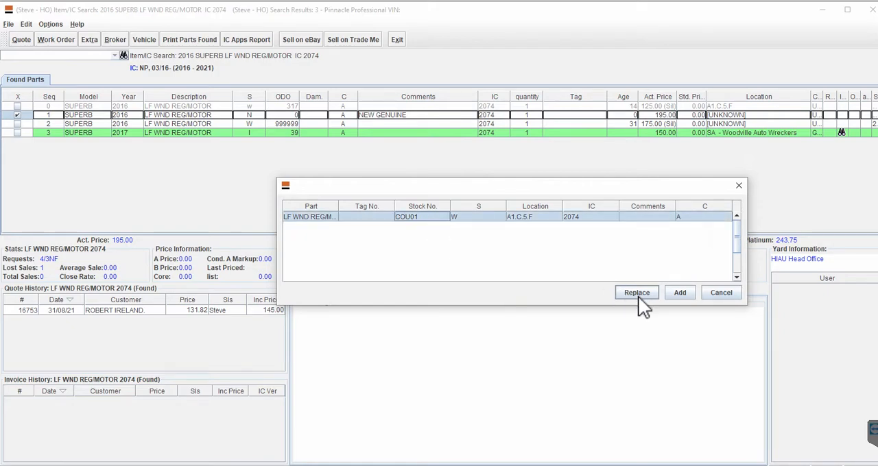
pyautogui.moveTo(637, 300)
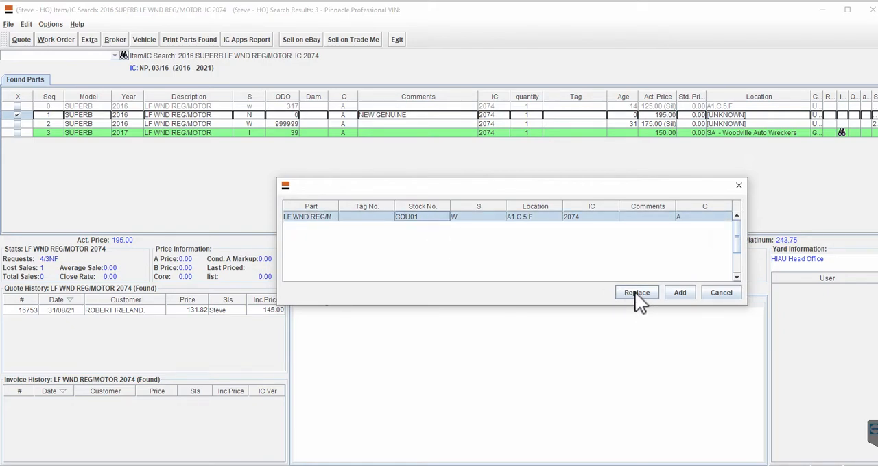
# - Replace the used regulator motor line with the chosen NEW-stock part rather than adding it
pyautogui.click(636, 294)
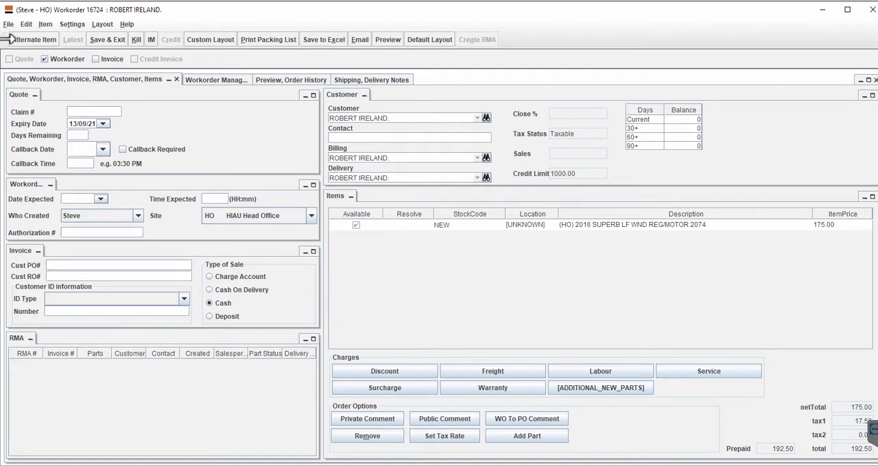
pyautogui.moveTo(33, 38)
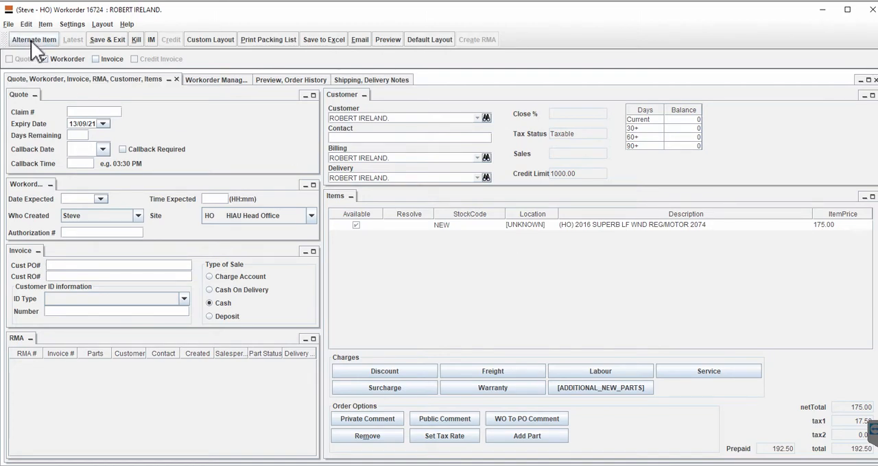